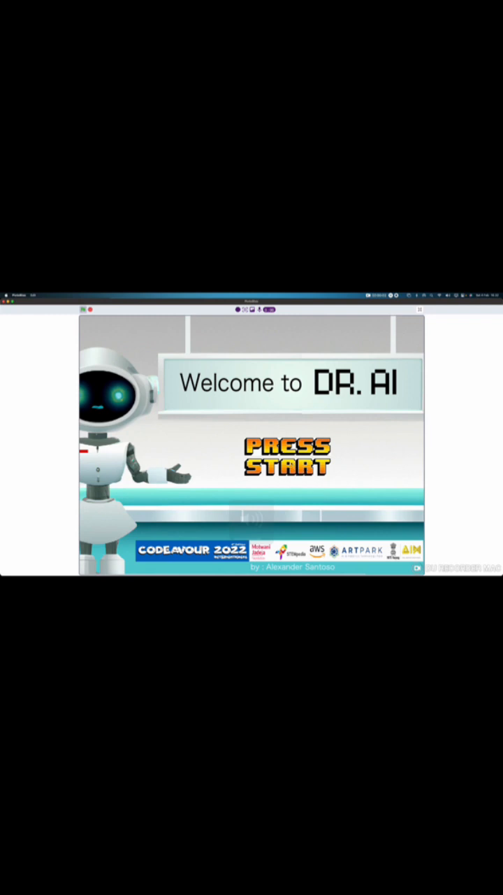
# Step: Start the Dr. AI game from the Press Start title to reach the Select Your Menu screen
pyautogui.click(286, 458)
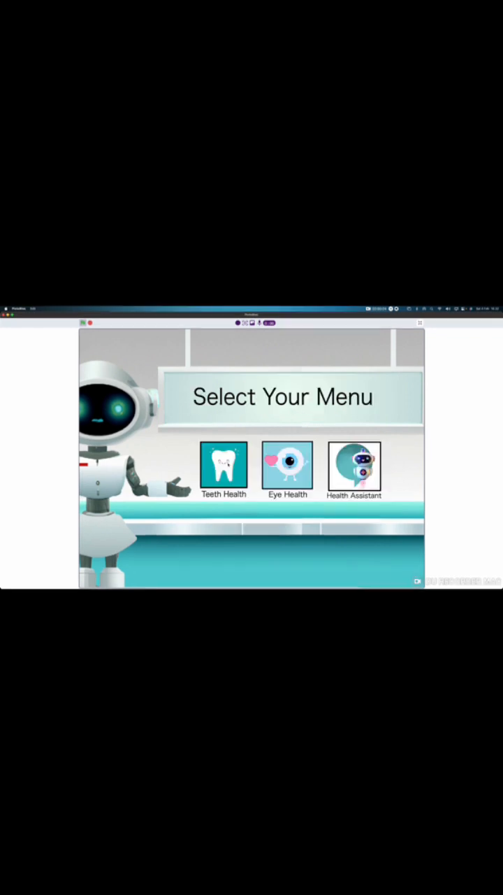